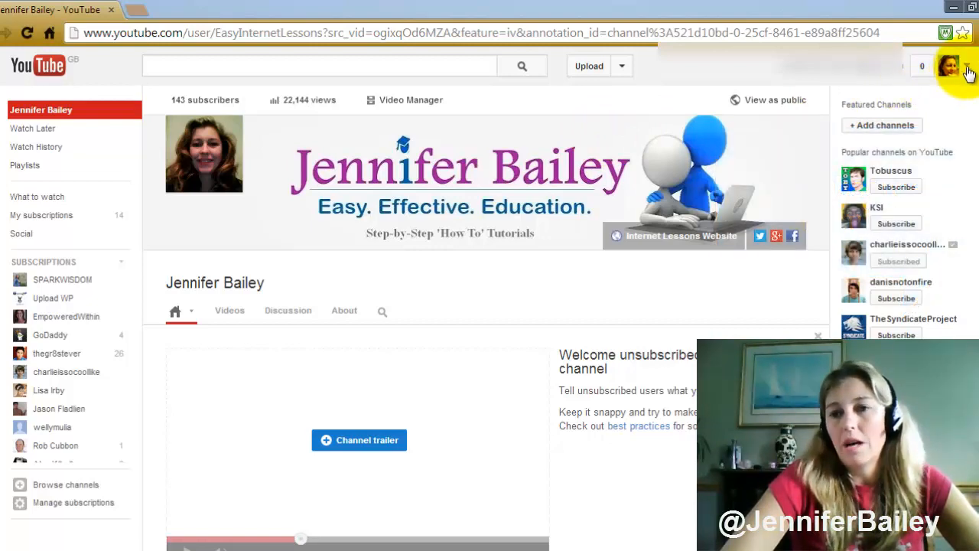
- Reach the channel Features page via the account menu, Video Manager and Channel Settings
left_click(948, 66)
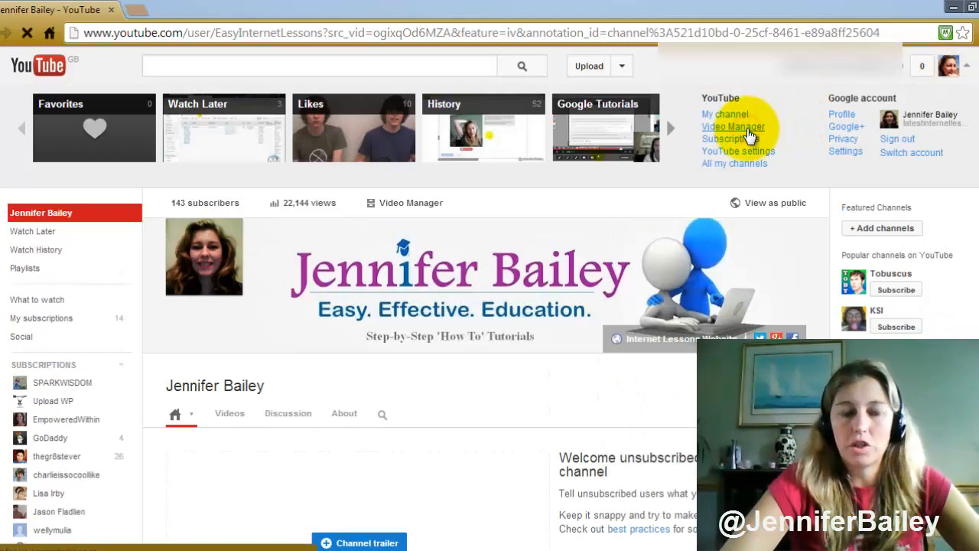
left_click(731, 125)
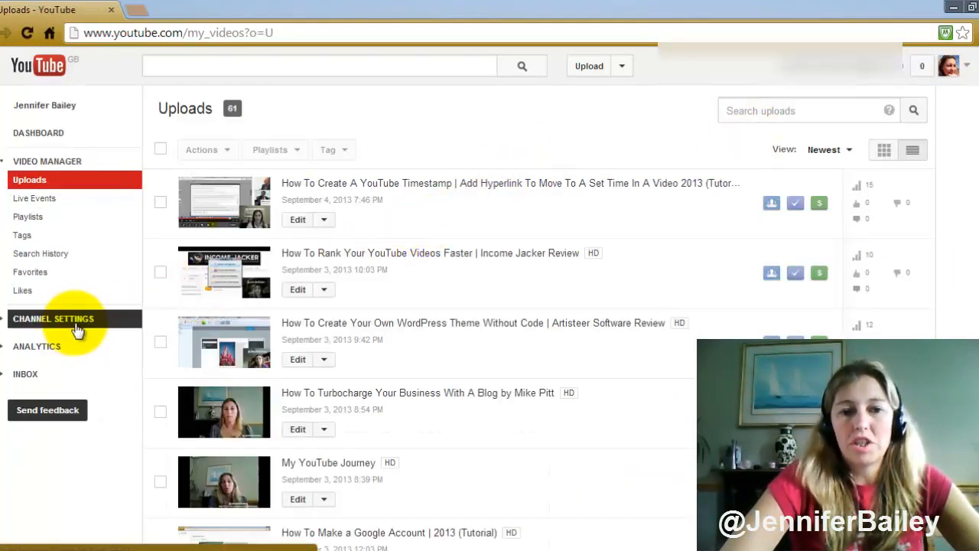
left_click(52, 318)
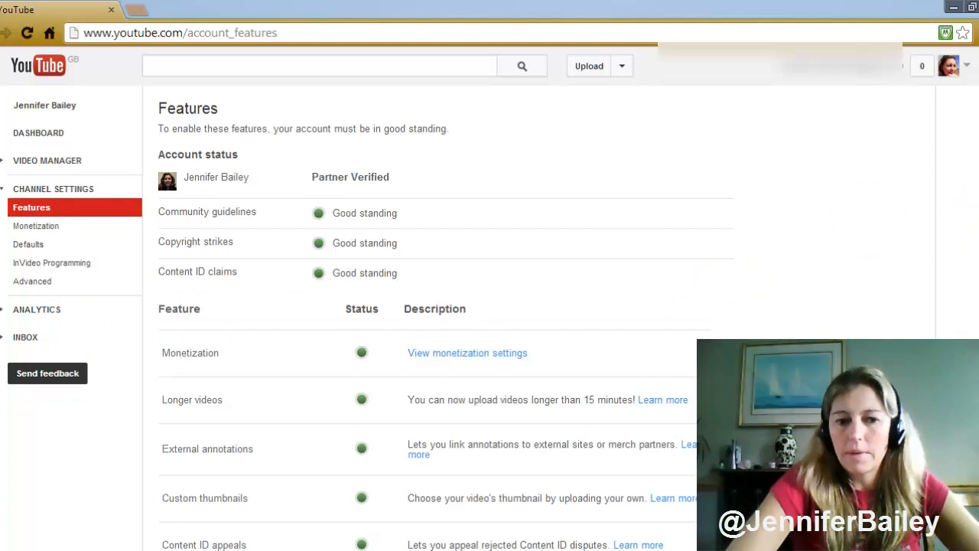
scroll("down", 3)
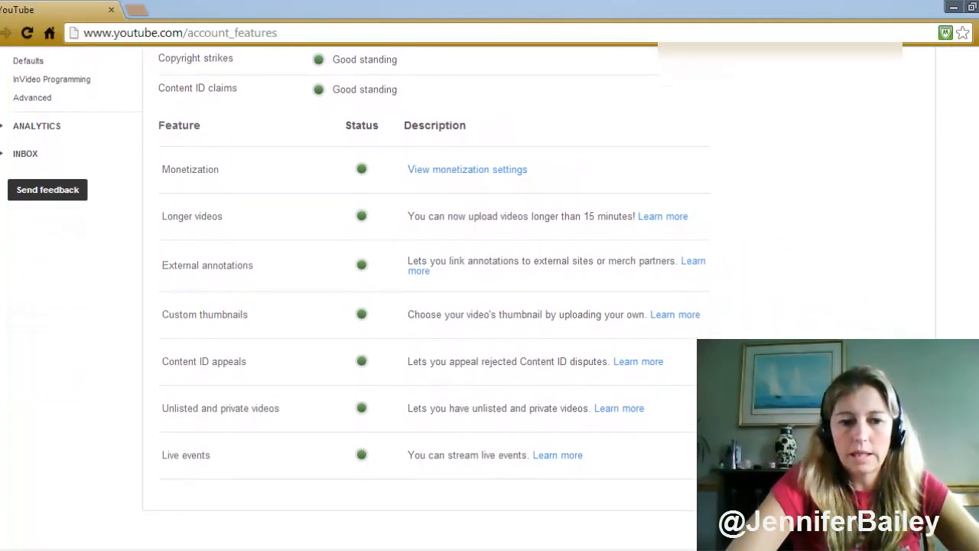
scroll("down", 3)
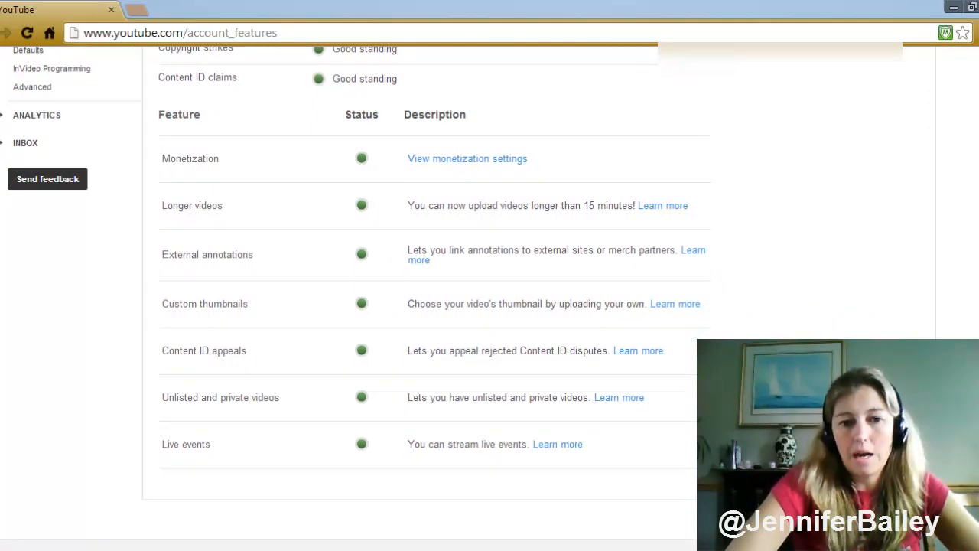
scroll("up", 3)
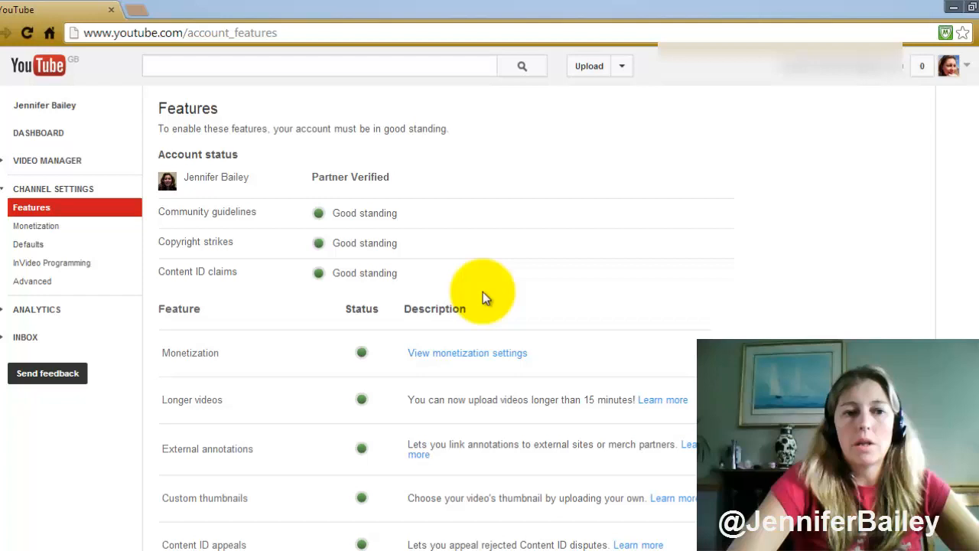
- Show the InVideo Programming settings with the existing Subscribe watermark at 00:05 for 00:25
left_click(52, 263)
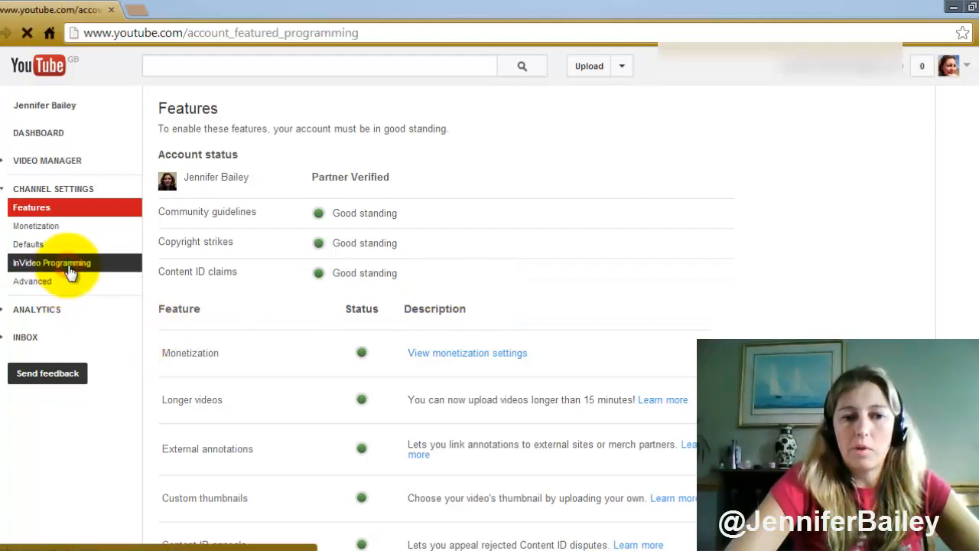
left_click(52, 264)
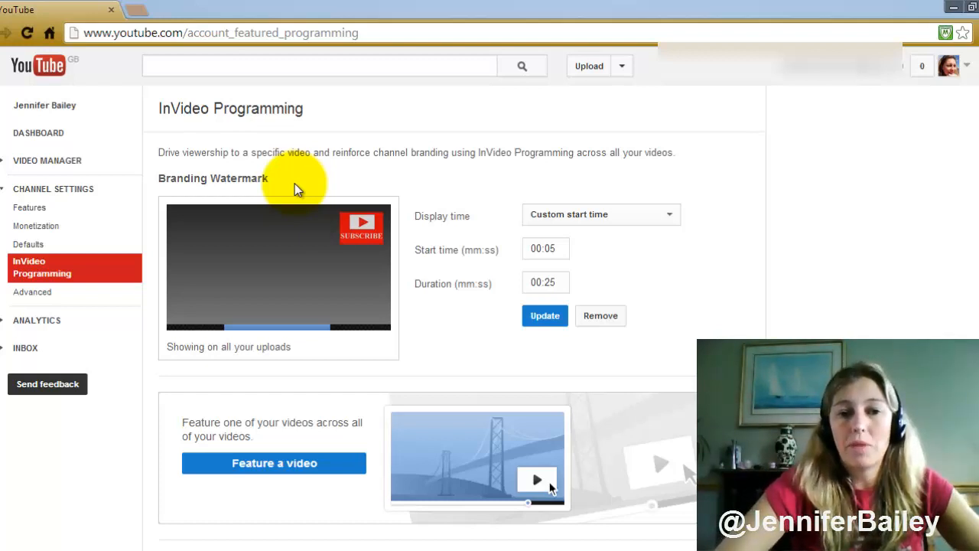
mouse_move(364, 233)
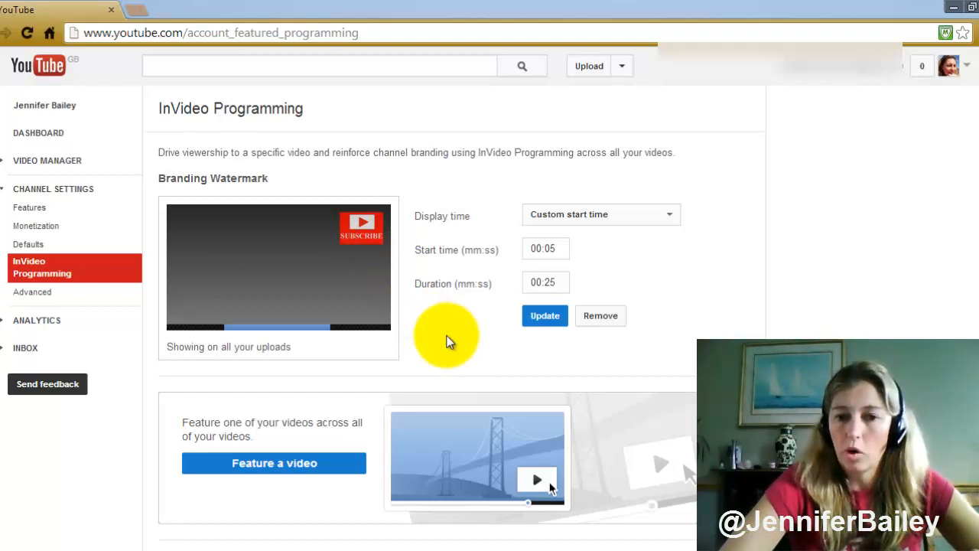
mouse_move(351, 275)
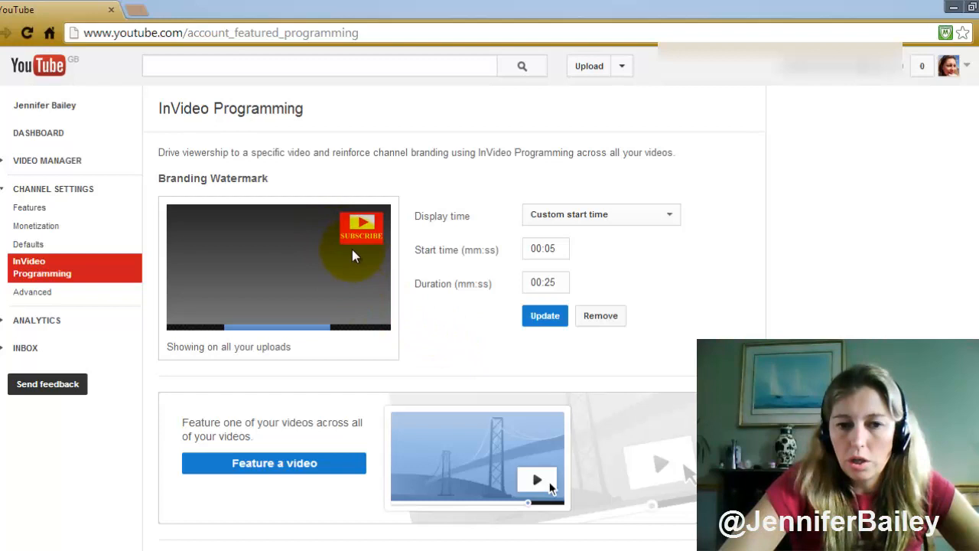
mouse_move(371, 252)
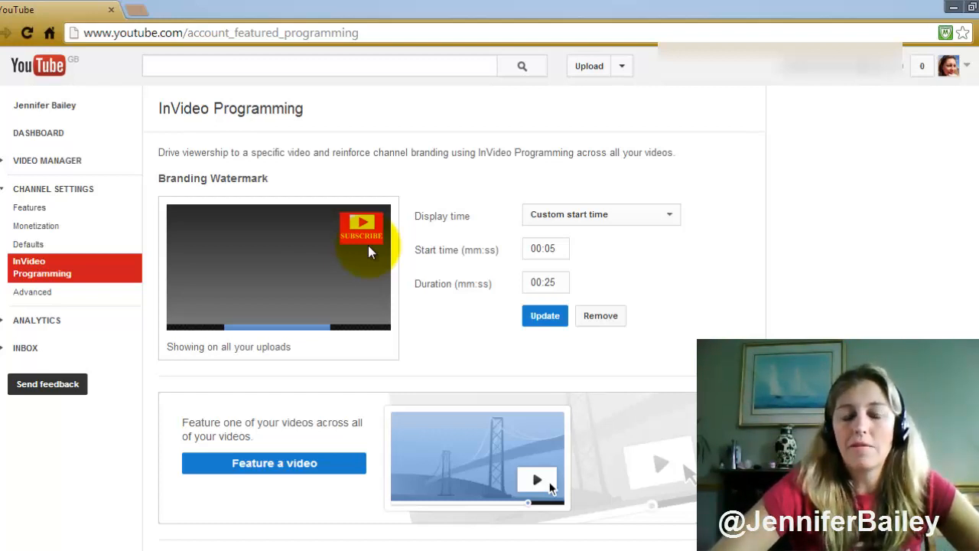
mouse_move(364, 222)
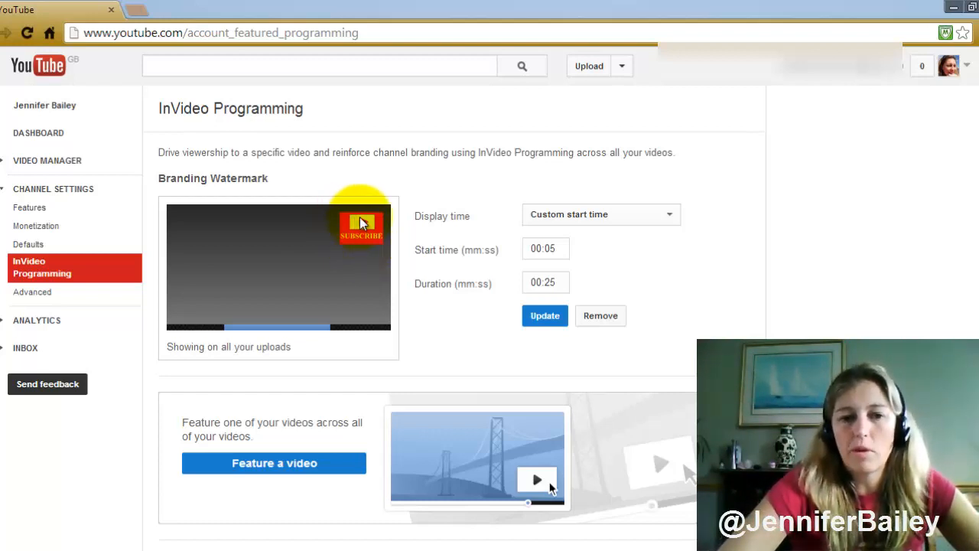
mouse_move(375, 251)
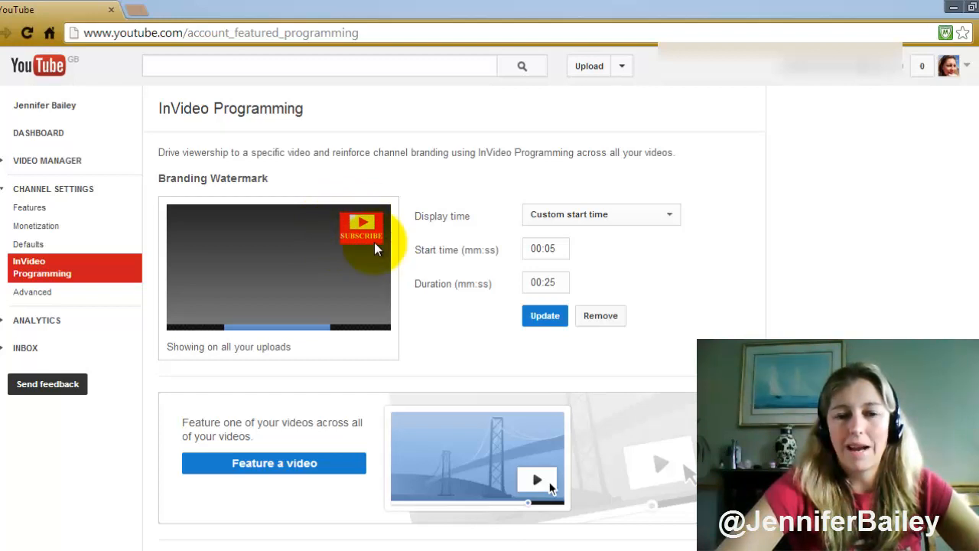
mouse_move(355, 245)
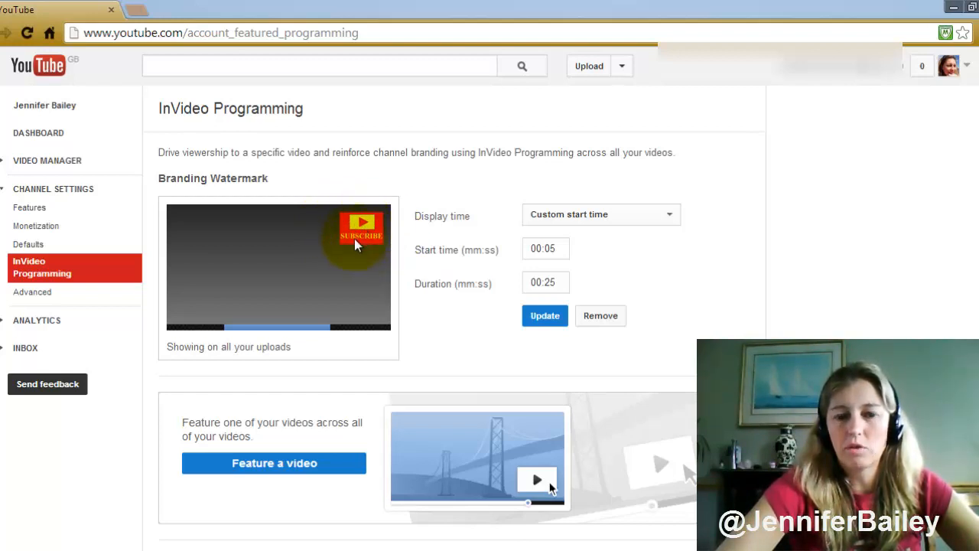
mouse_move(404, 283)
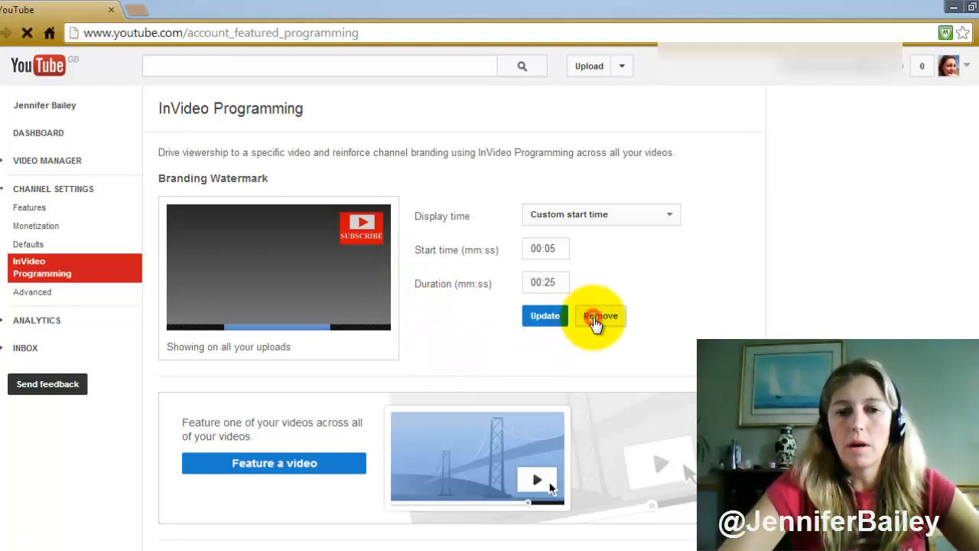
- Delete the existing Subscribe watermark and start adding a new one
left_click(600, 315)
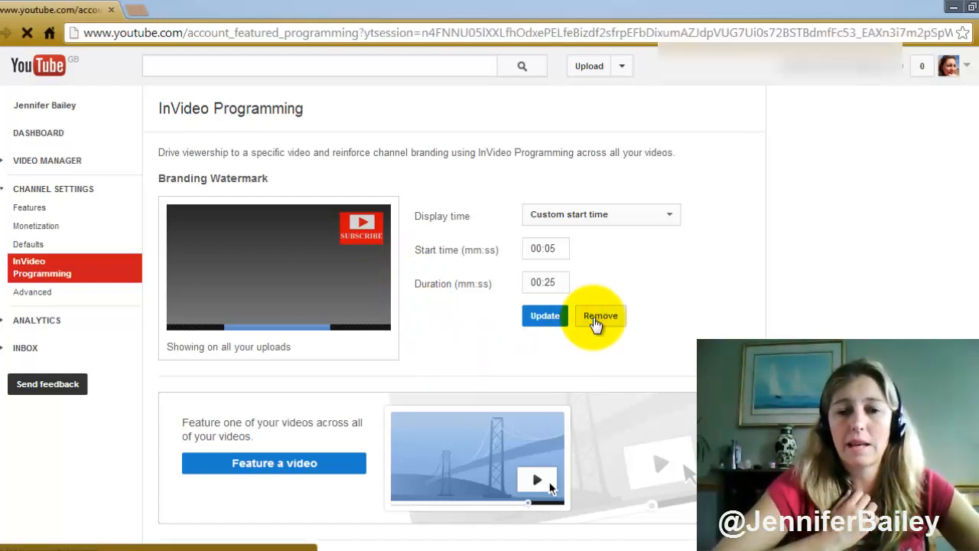
left_click(600, 315)
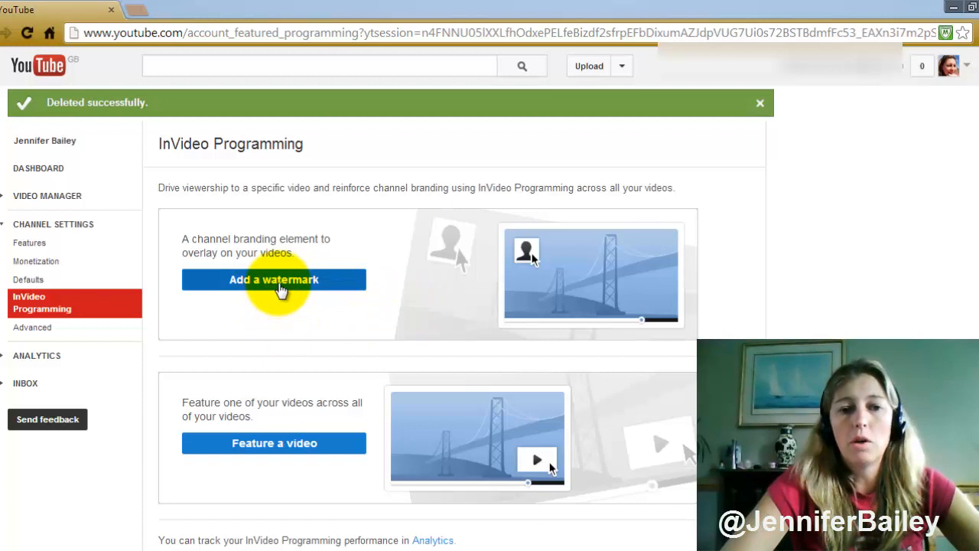
left_click(272, 279)
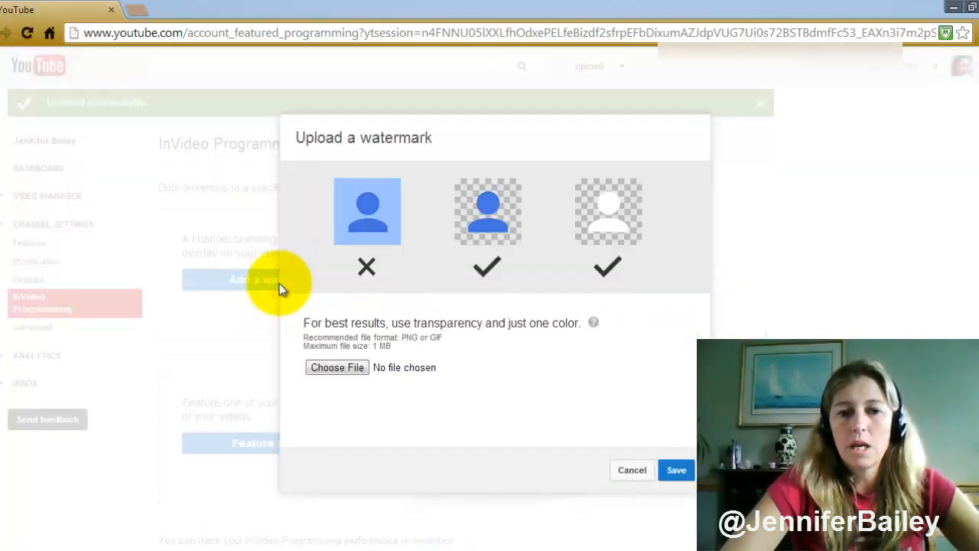
mouse_move(475, 397)
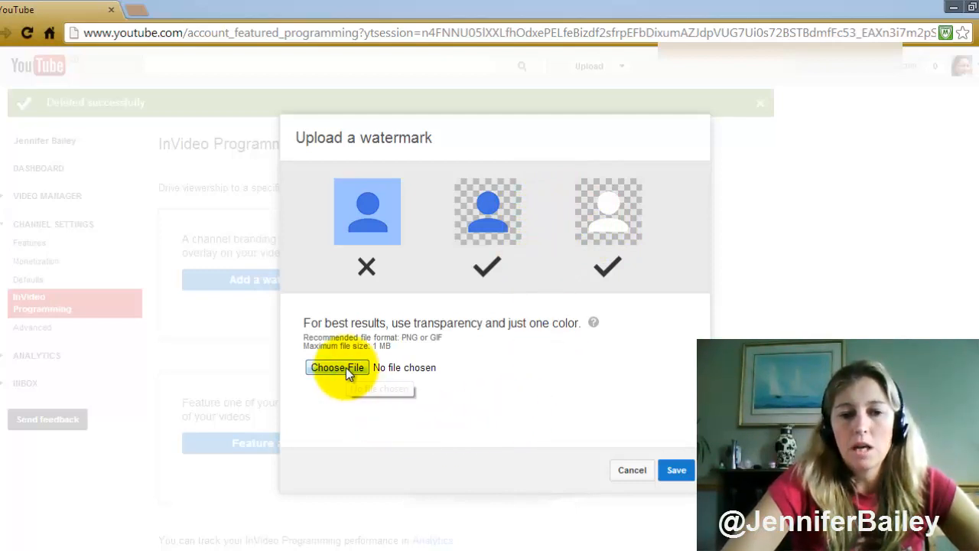
- Upload the 'Subscribe play' image from the Logo folder as the watermark
left_click(336, 368)
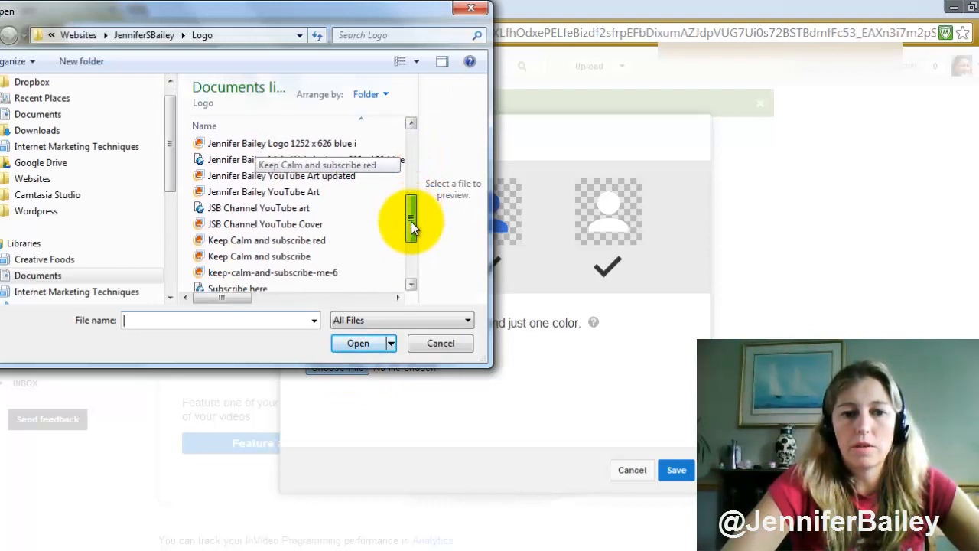
scroll("down", 3)
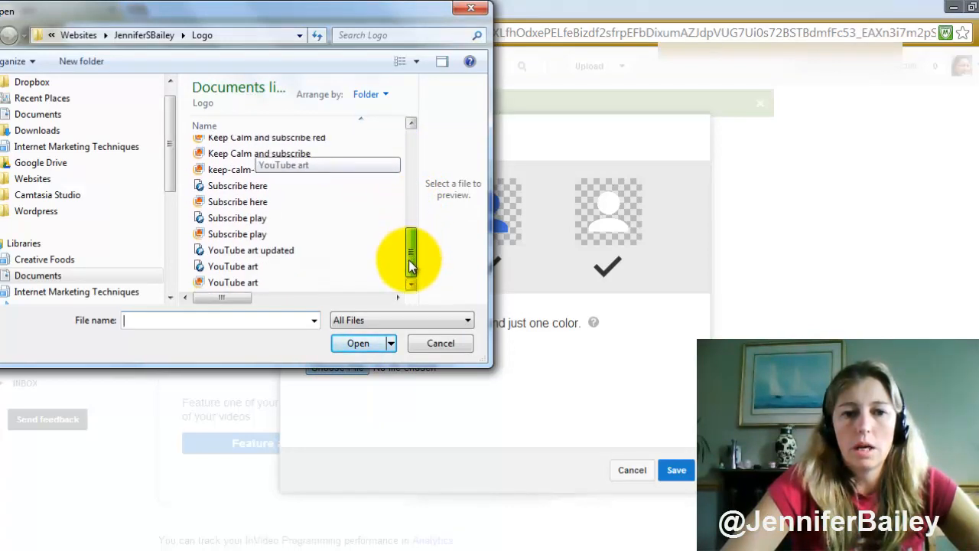
left_click(237, 235)
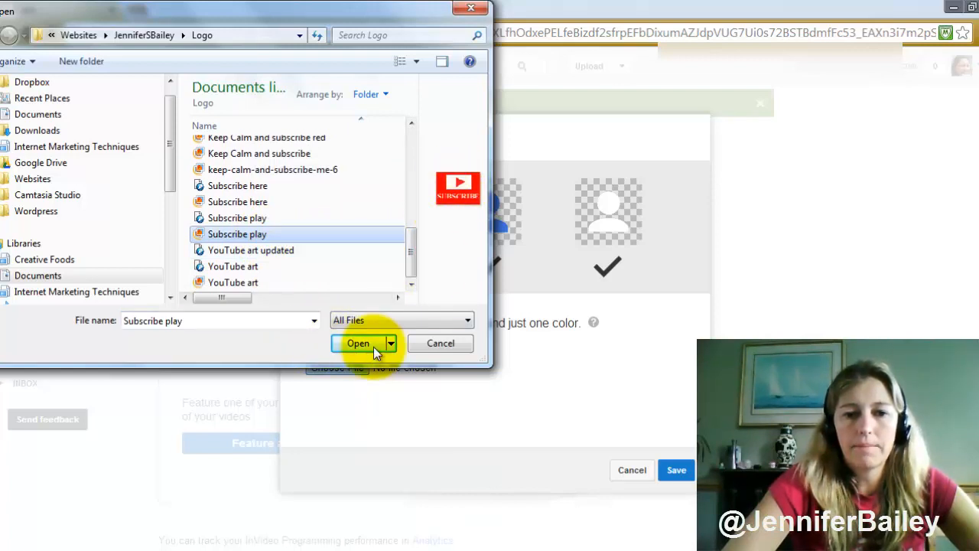
left_click(358, 343)
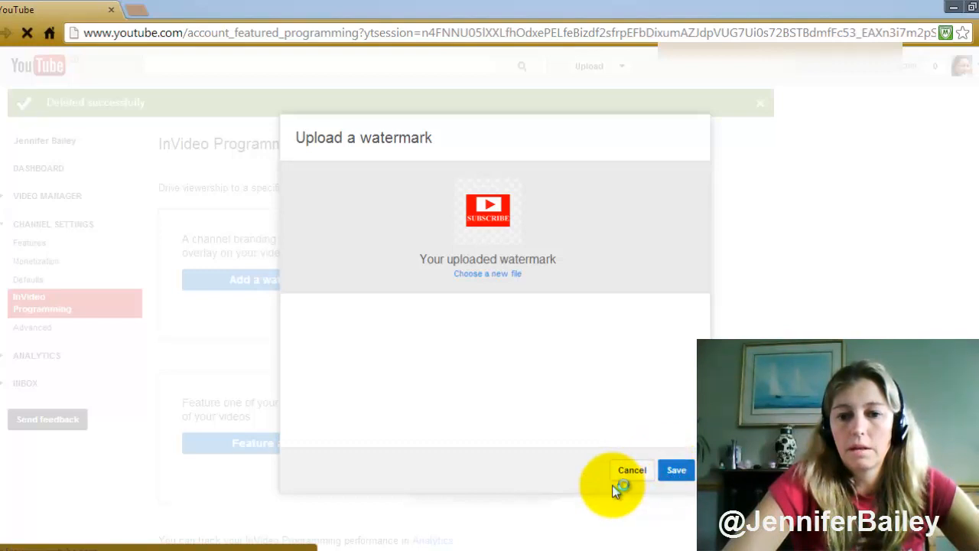
- Save the watermark with a custom start time of 00:05 and a 00:25 duration
left_click(676, 470)
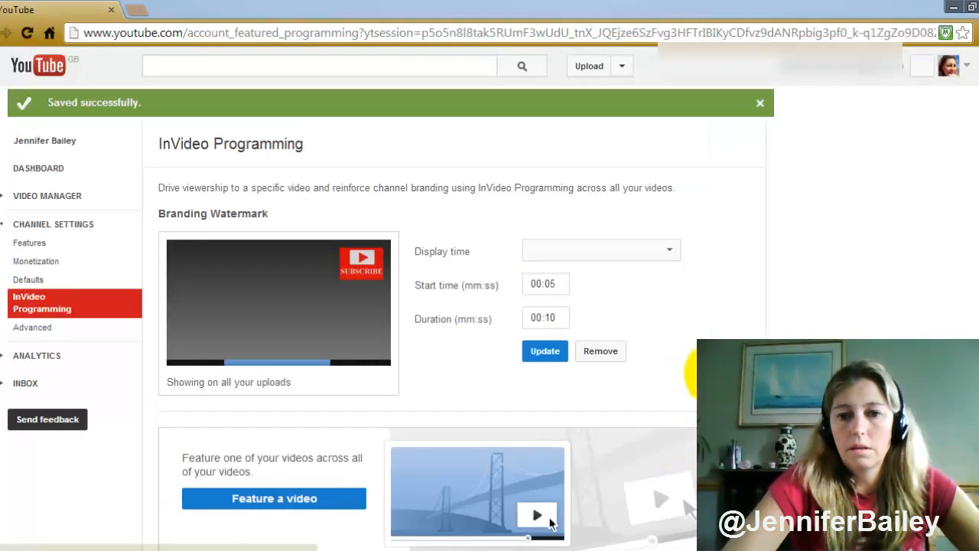
left_click(599, 250)
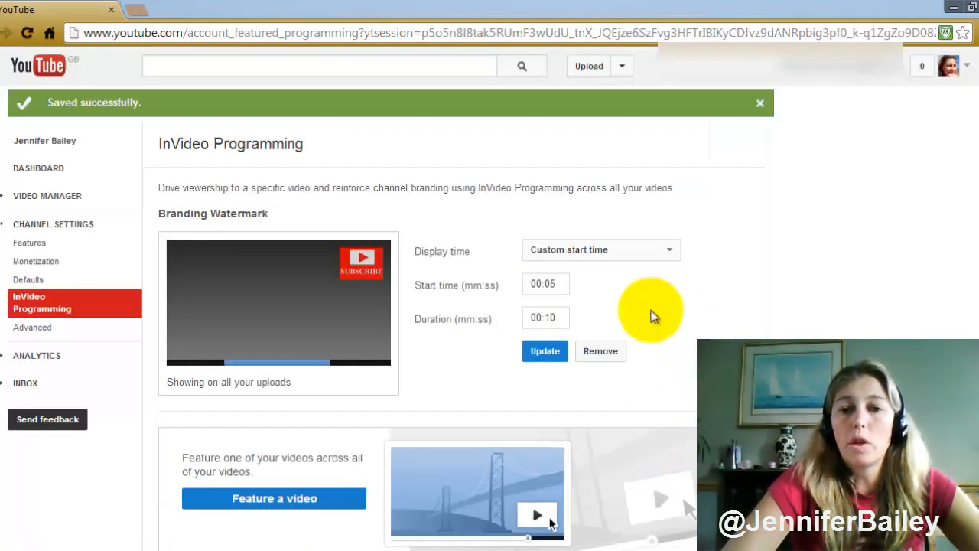
mouse_move(609, 263)
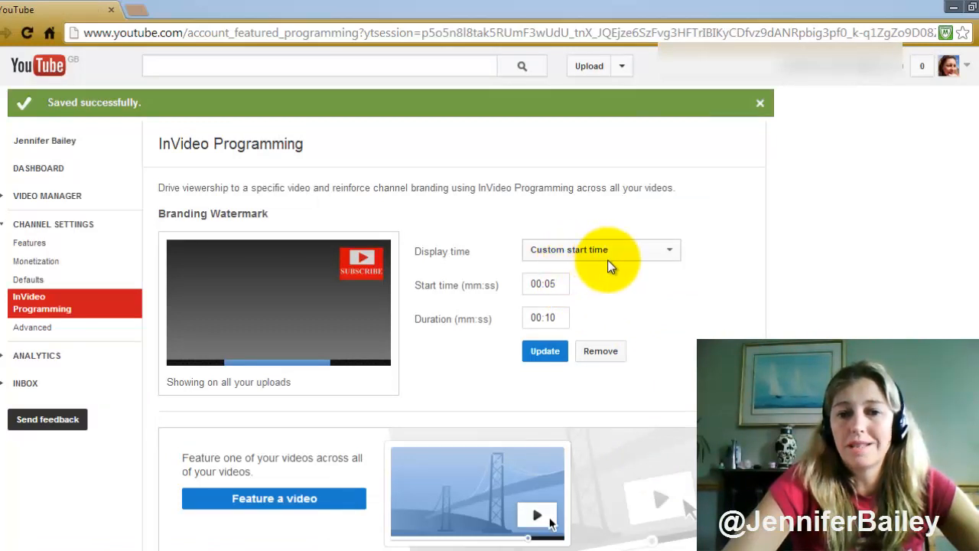
left_click(599, 249)
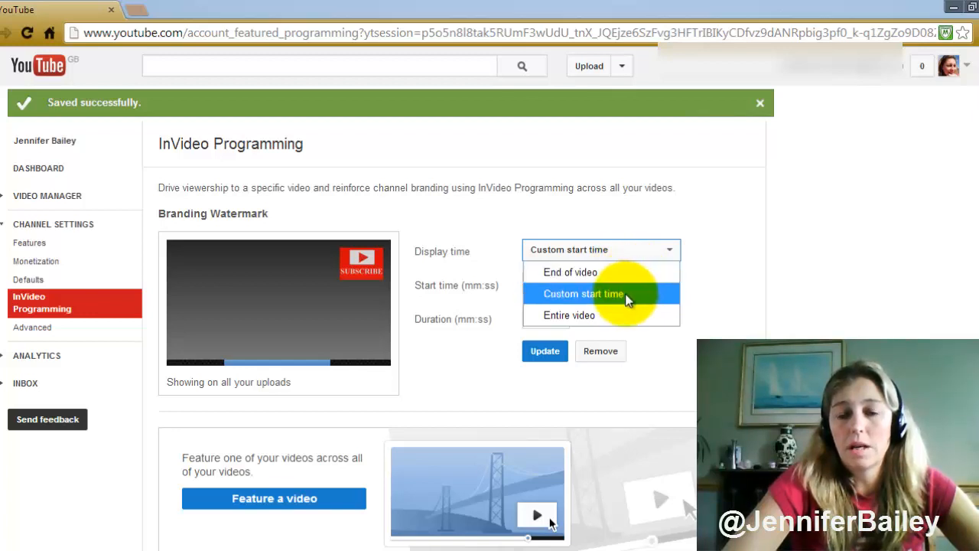
mouse_move(635, 316)
type("00:25")
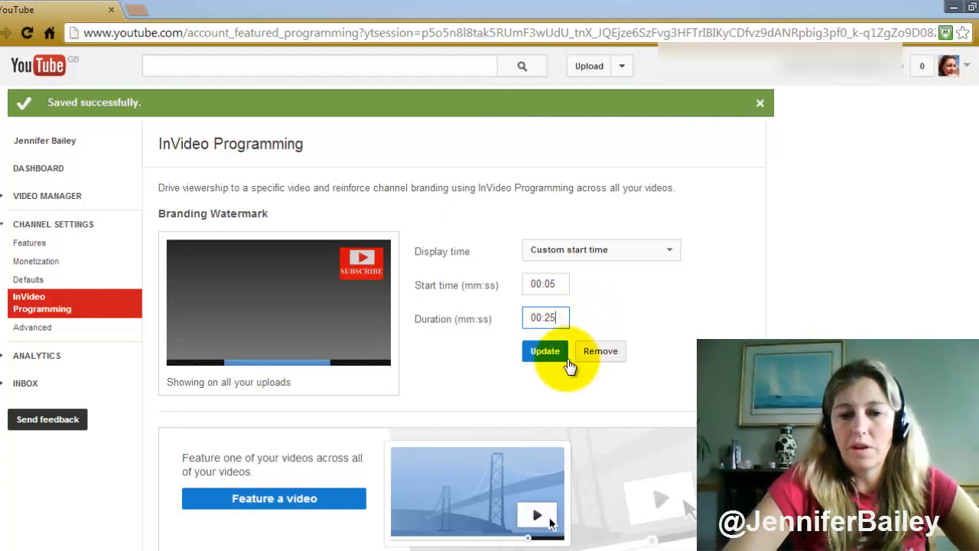
left_click(544, 350)
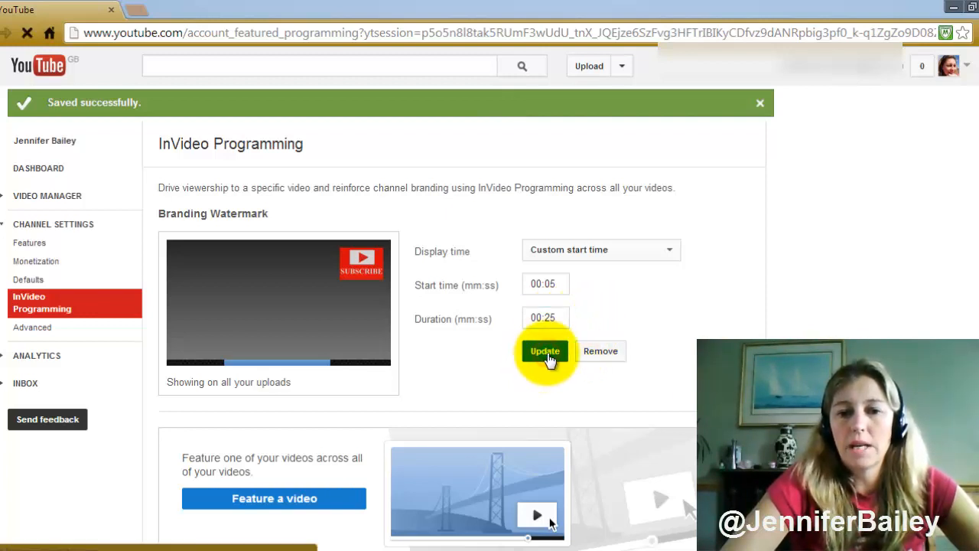
left_click(545, 350)
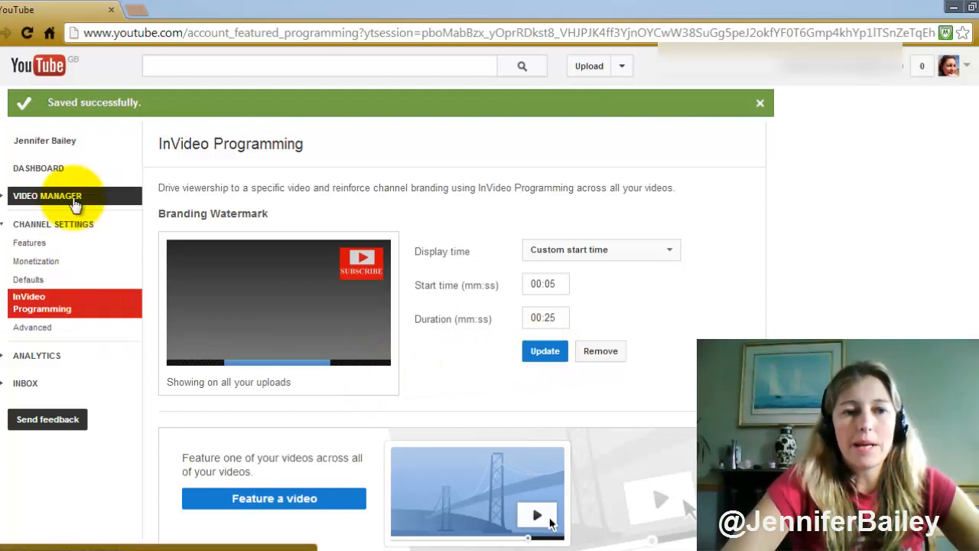
- Play the newest upload and pause around 0:11 with the Subscribe watermark visible top-right
left_click(46, 196)
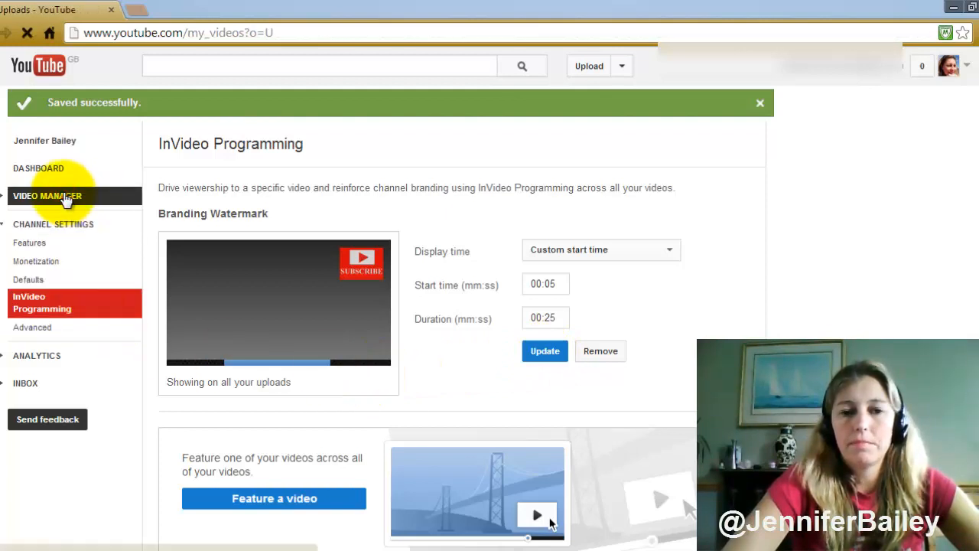
left_click(48, 196)
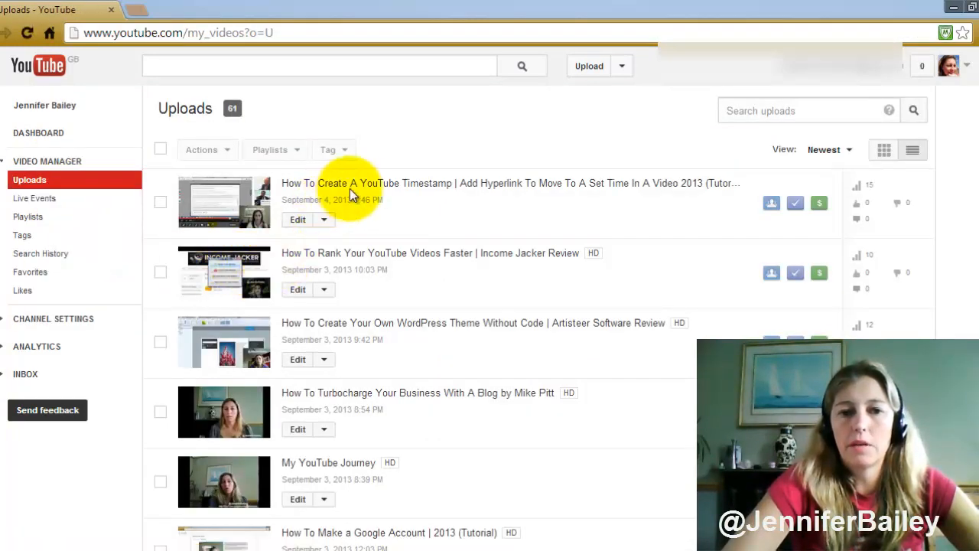
left_click(383, 183)
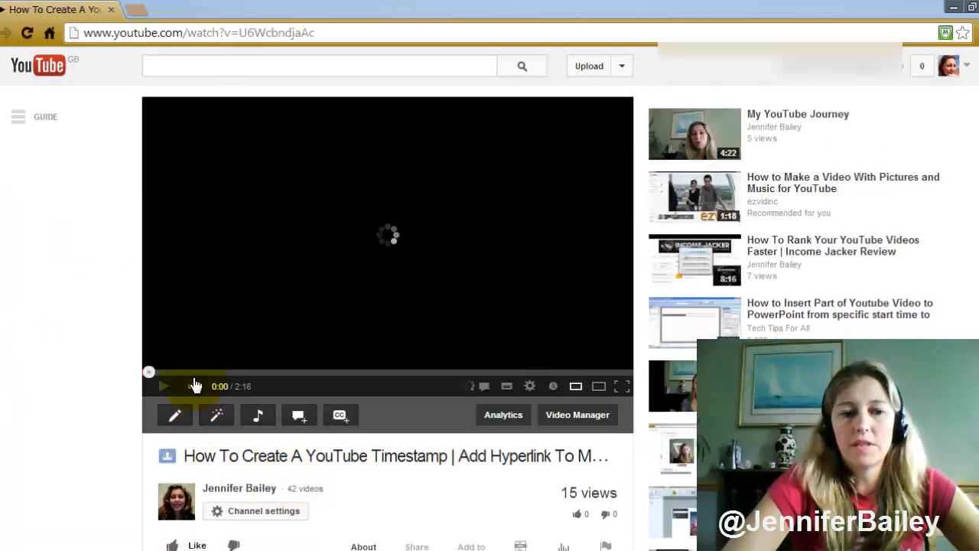
left_click(196, 385)
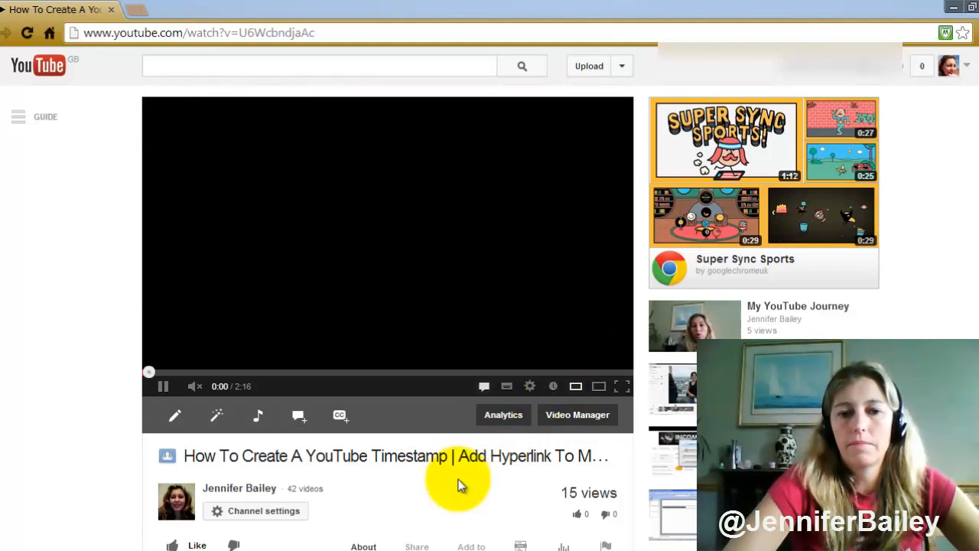
left_click(163, 386)
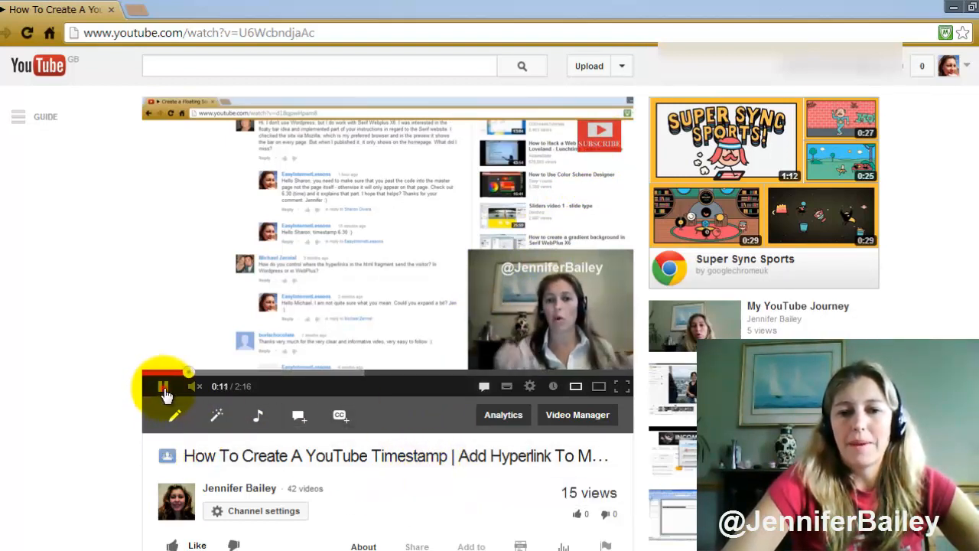
left_click(162, 385)
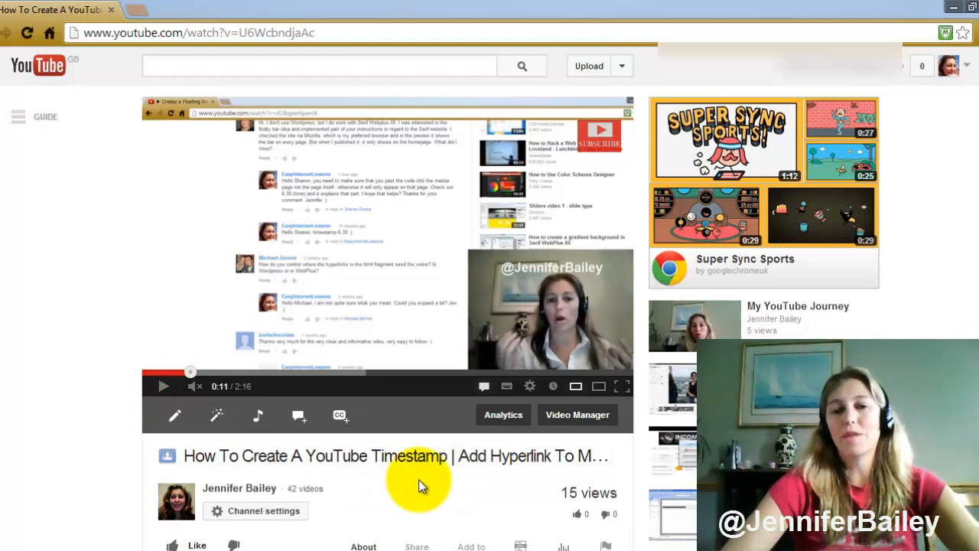